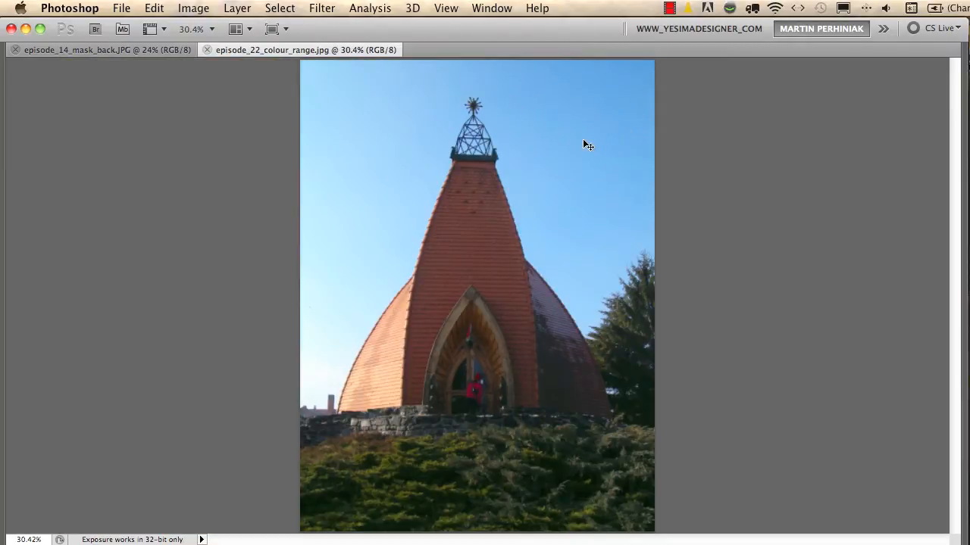
Glance at the mountain photo document, then return to the church photo.
left_click(103, 50)
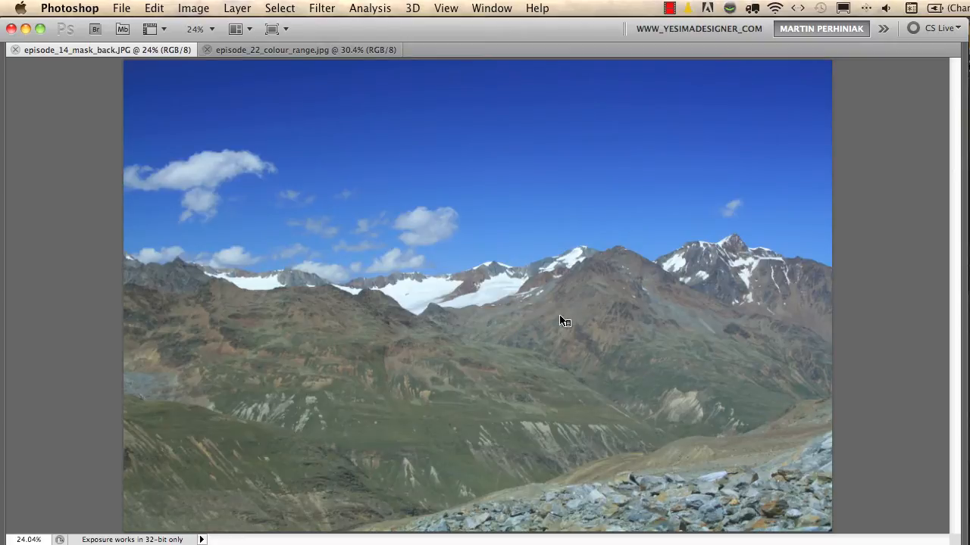
left_click(299, 50)
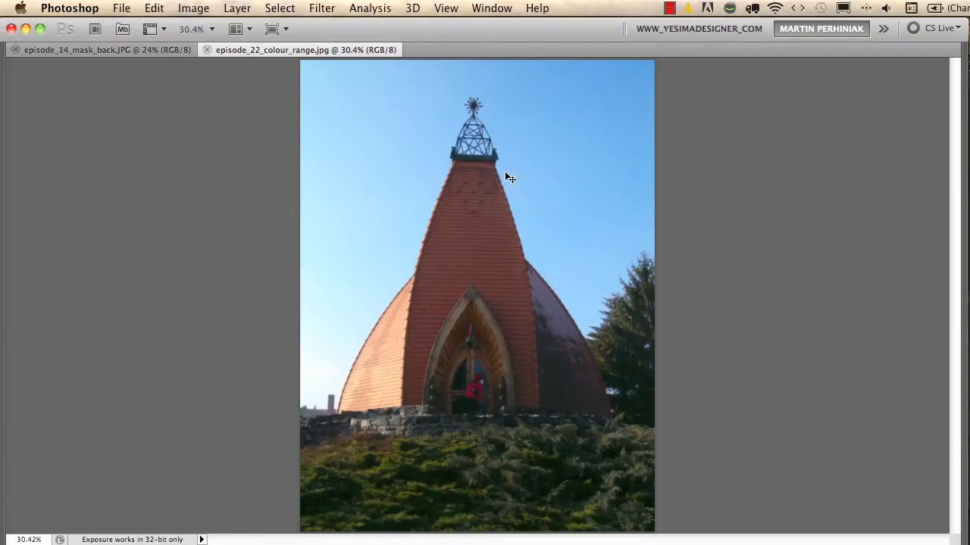
mouse_move(514, 177)
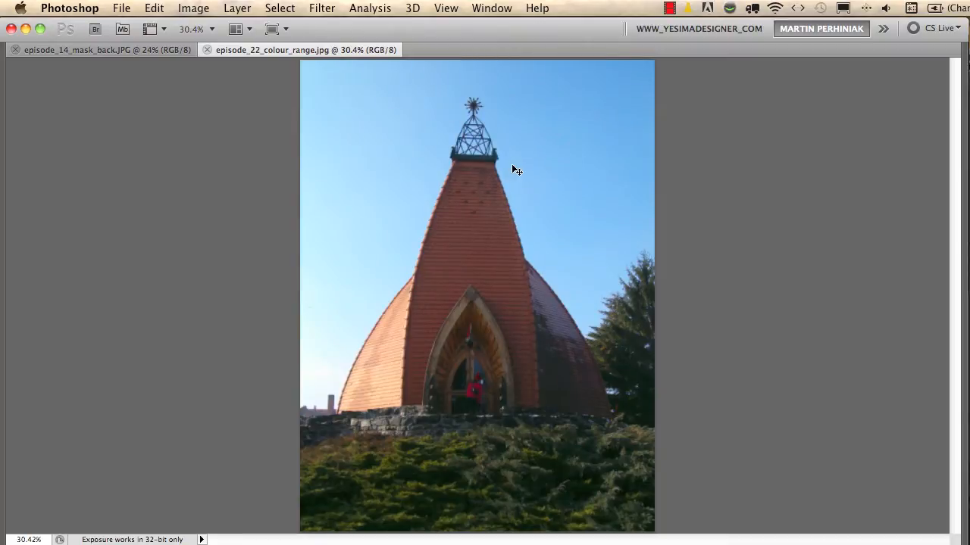
mouse_move(489, 174)
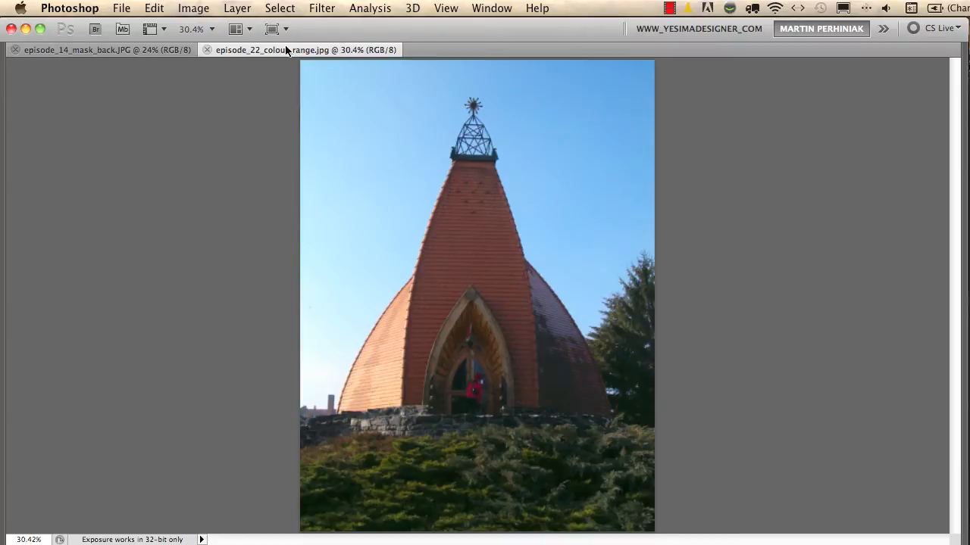
Select the blue sky via Color Range, sampling the sky and settling fuzziness at about 59.
left_click(279, 9)
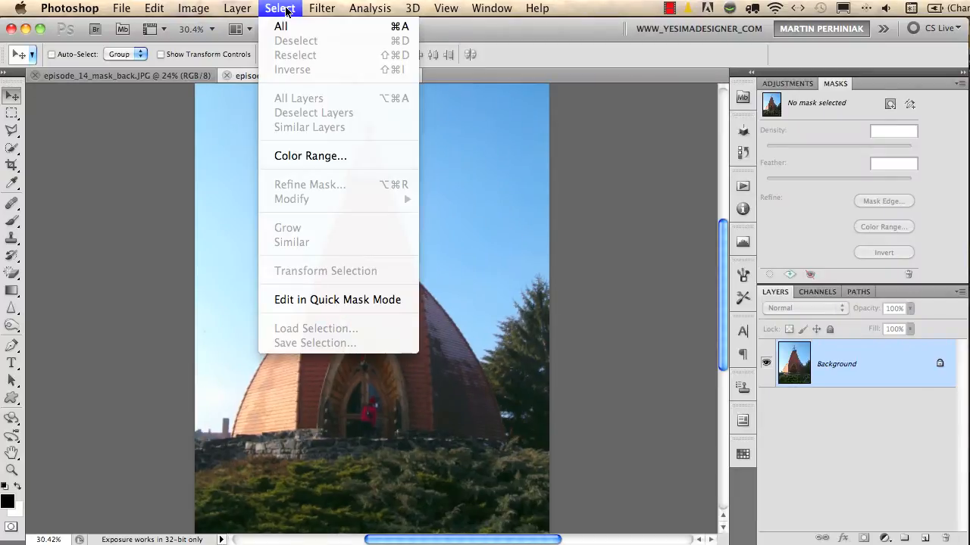
mouse_move(309, 156)
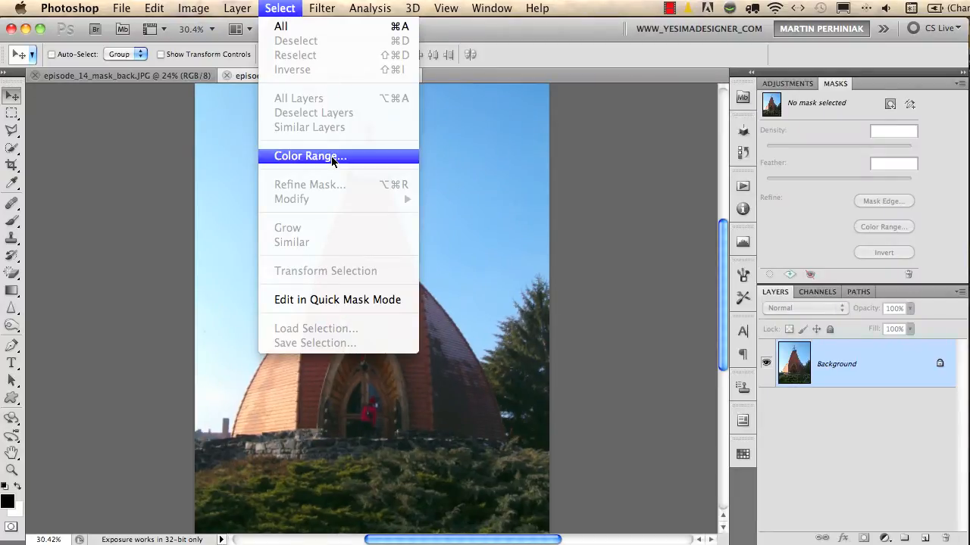
left_click(309, 155)
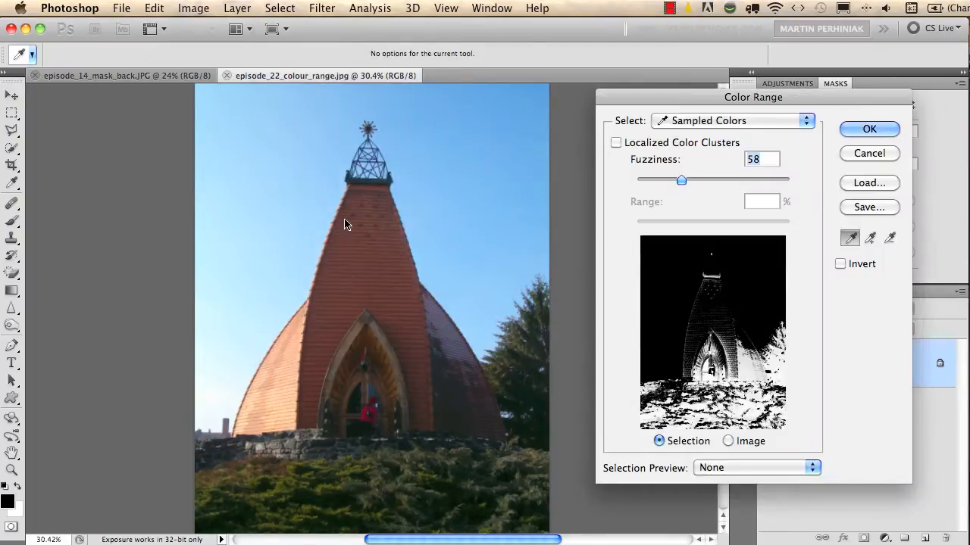
left_click_drag(753, 97, 728, 94)
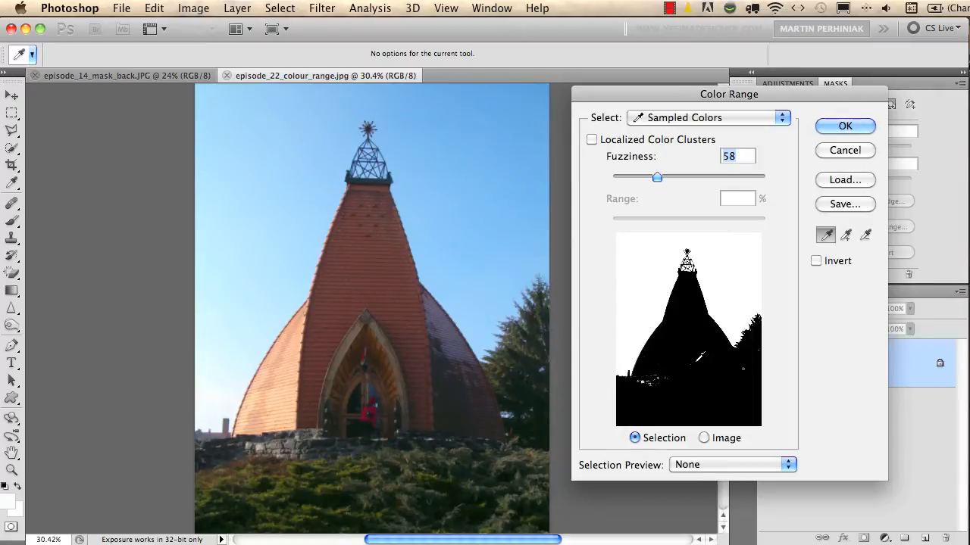
left_click_drag(657, 176, 679, 176)
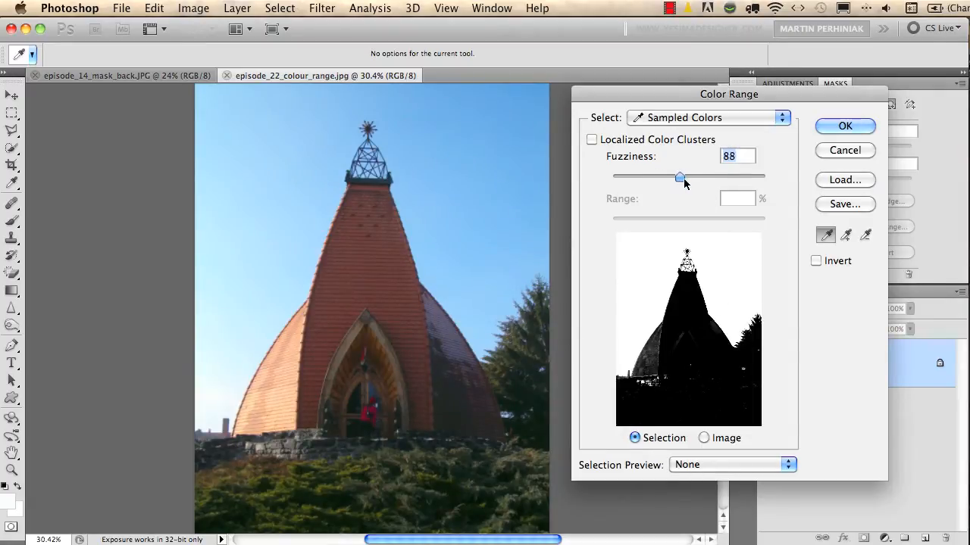
left_click_drag(679, 176, 713, 176)
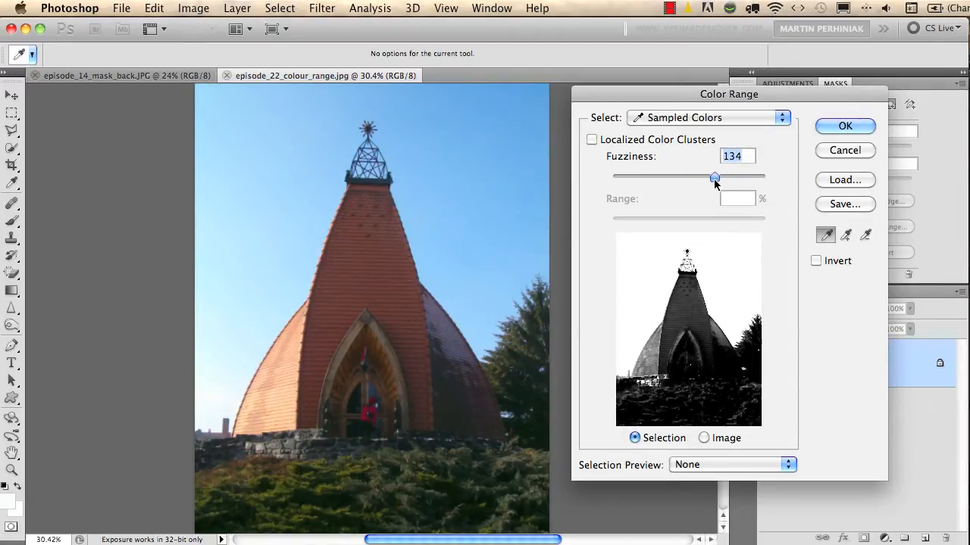
left_click_drag(715, 176, 658, 176)
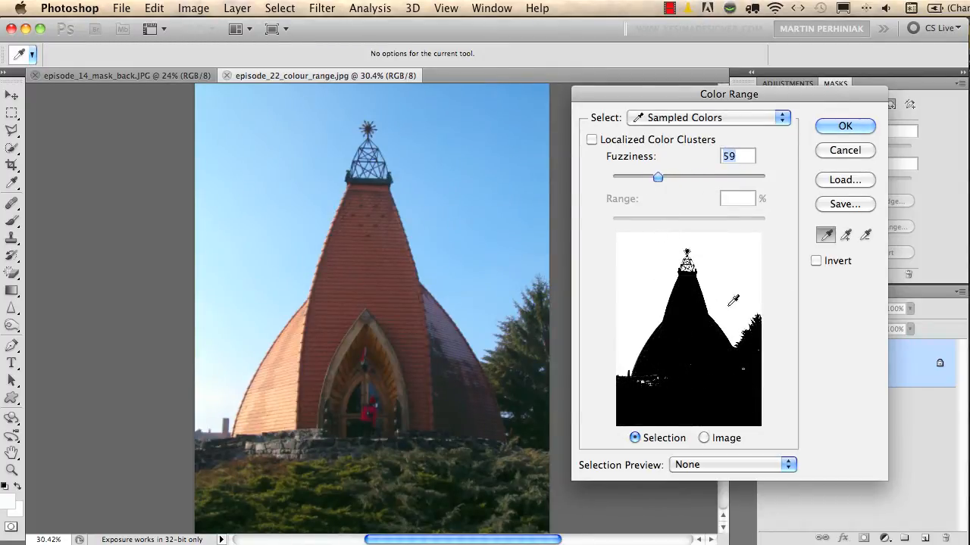
left_click(845, 126)
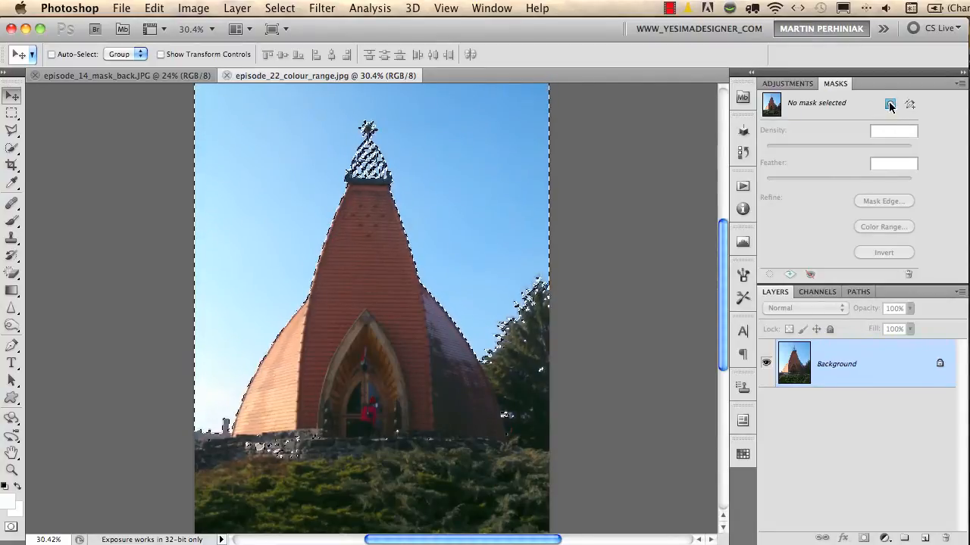
Turn the sky selection into a layer mask and invert it so the sky is hidden.
left_click(891, 104)
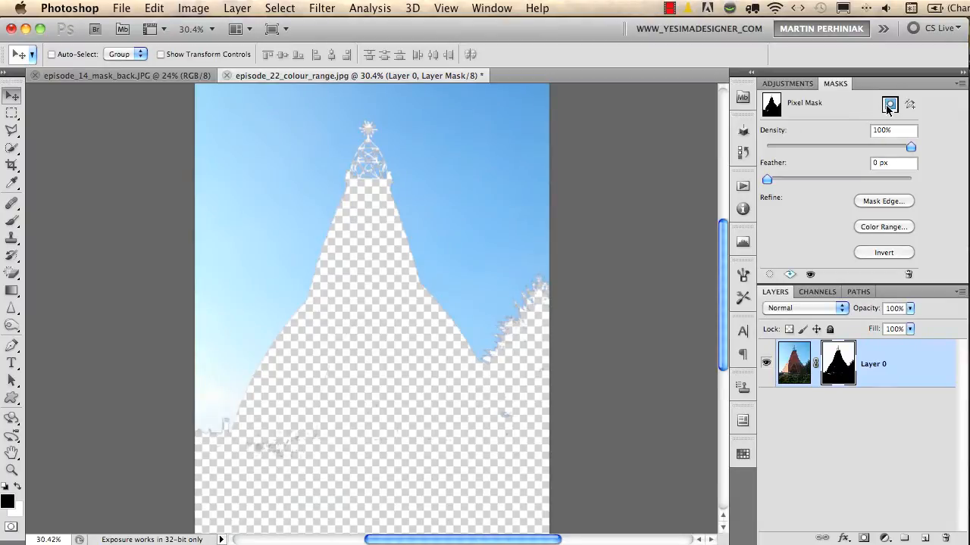
mouse_move(891, 255)
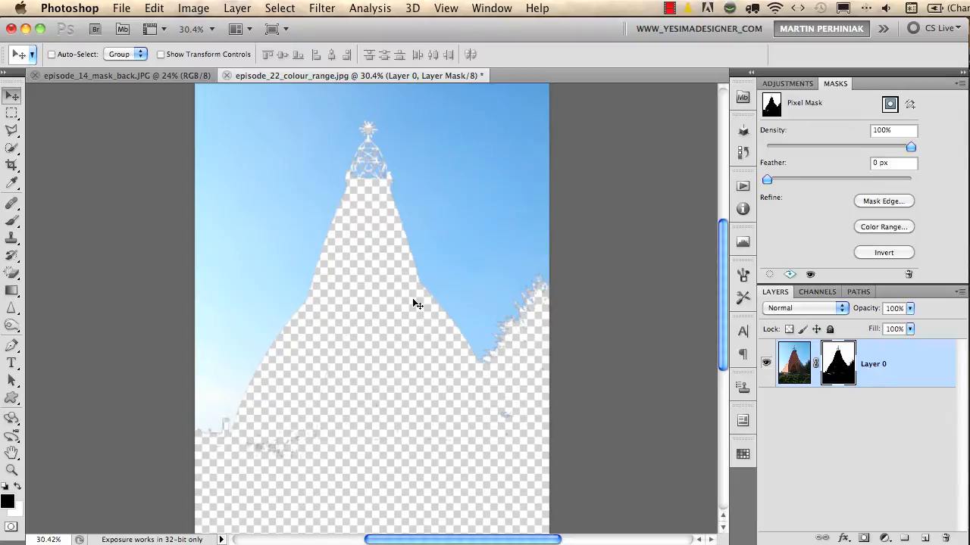
mouse_move(477, 292)
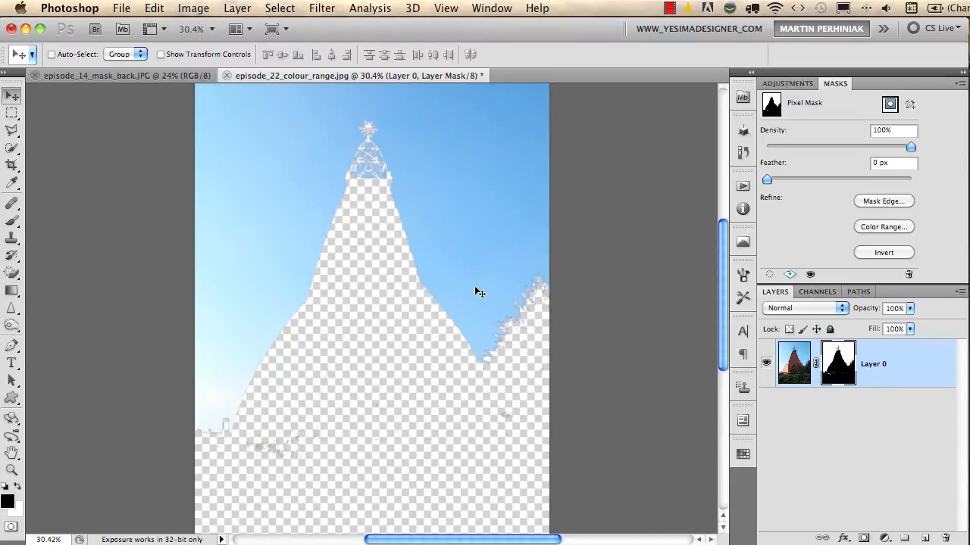
left_click(883, 252)
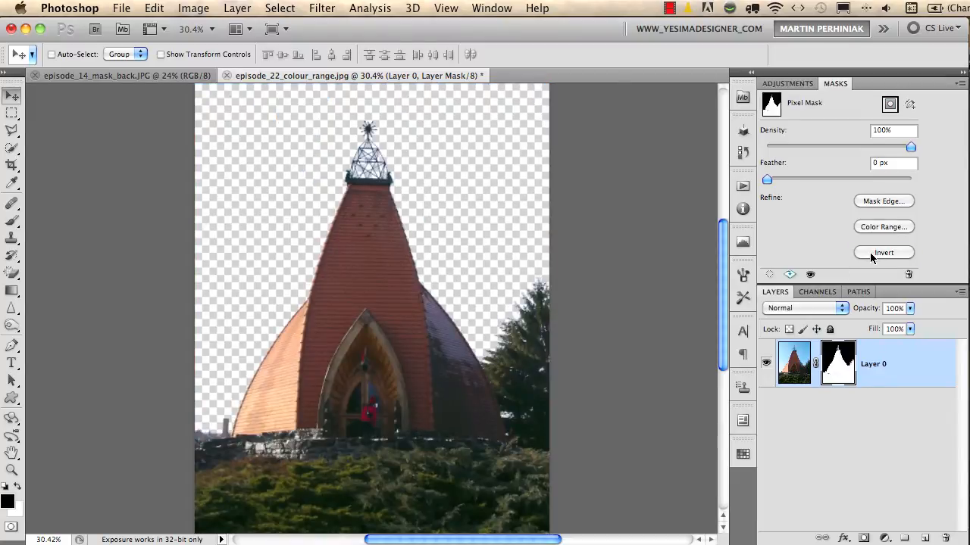
mouse_move(854, 265)
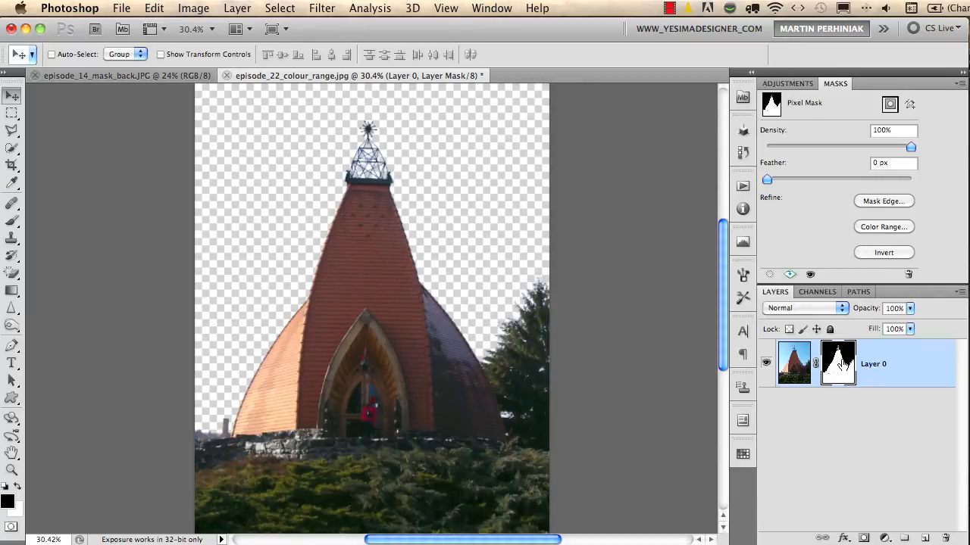
mouse_move(834, 376)
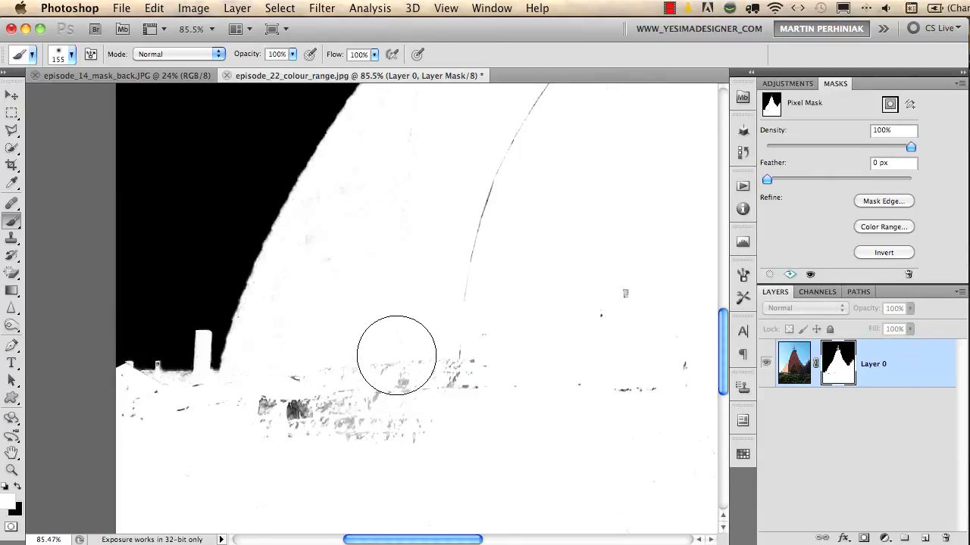
Paint white over stray grey specks in the mask around the lower church area.
left_click_drag(397, 356, 371, 410)
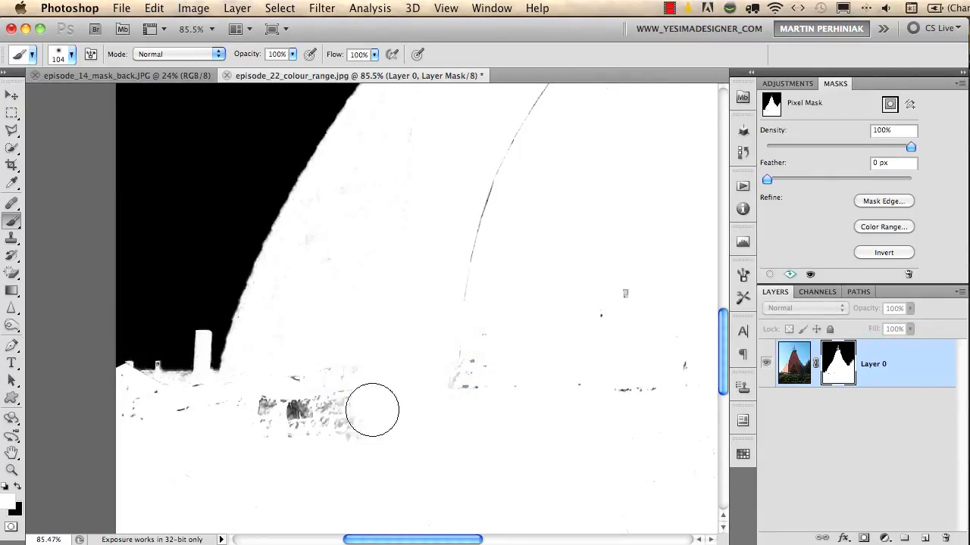
left_click_drag(371, 409, 179, 417)
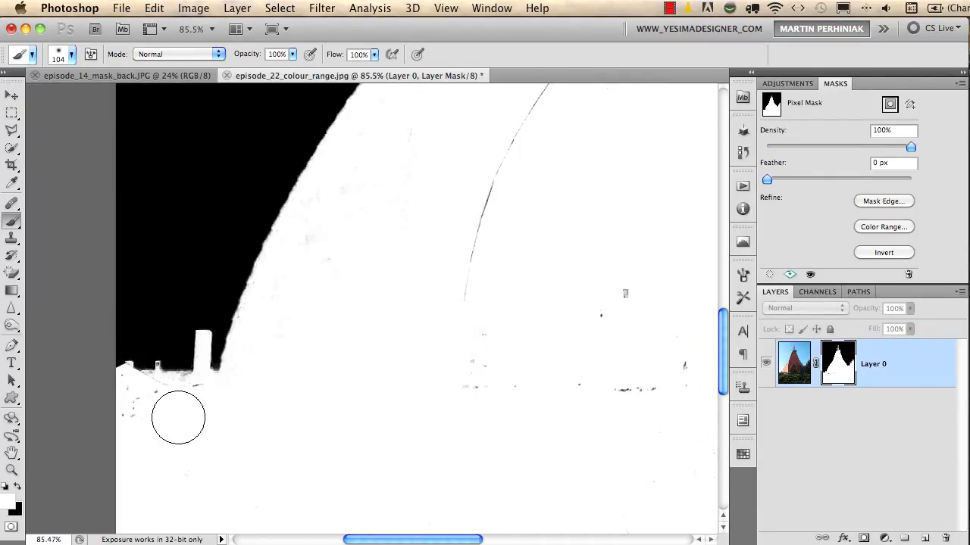
left_click_drag(179, 416, 309, 242)
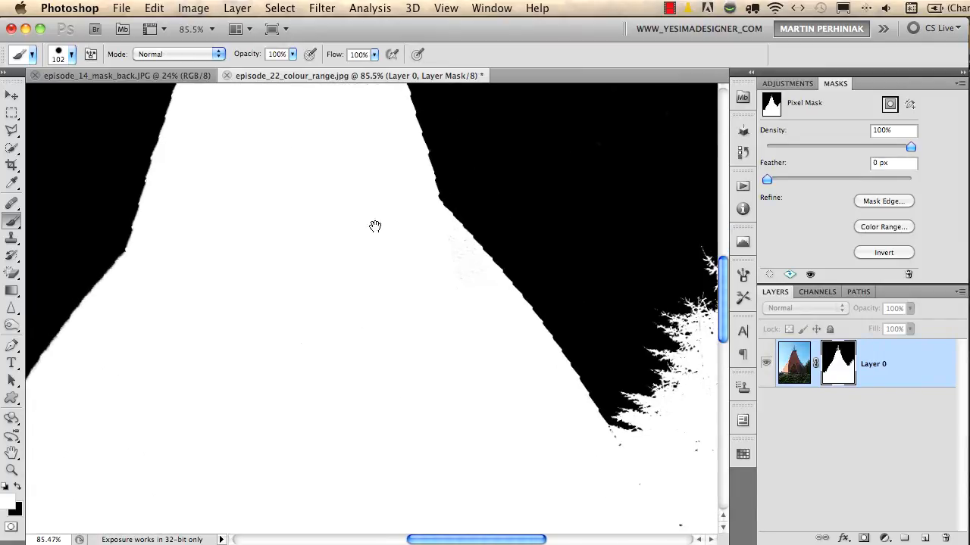
scroll("down", 3)
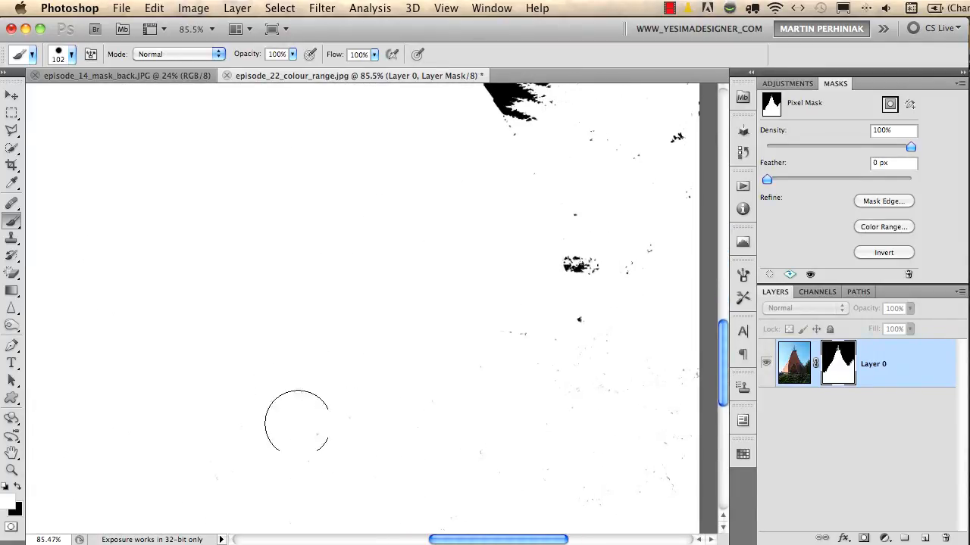
mouse_move(525, 339)
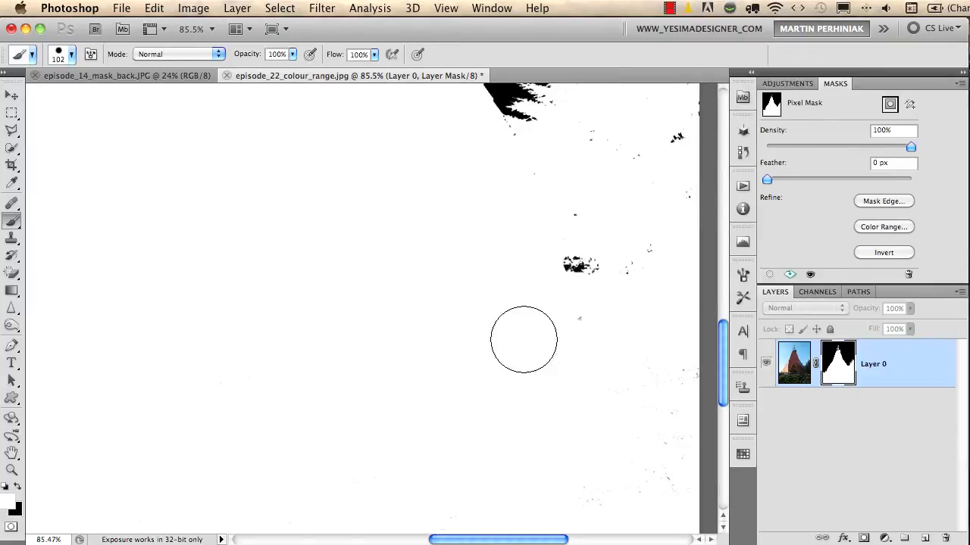
mouse_move(472, 451)
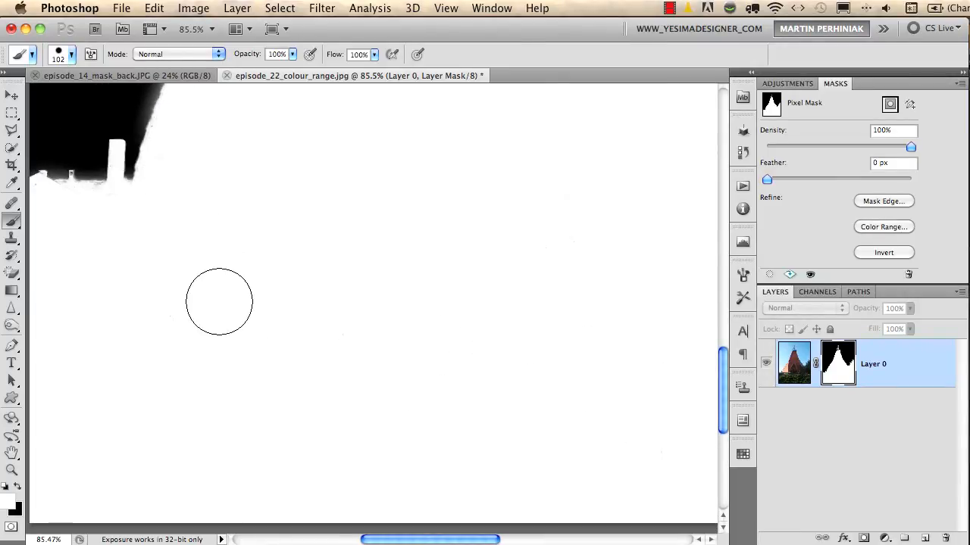
mouse_move(215, 381)
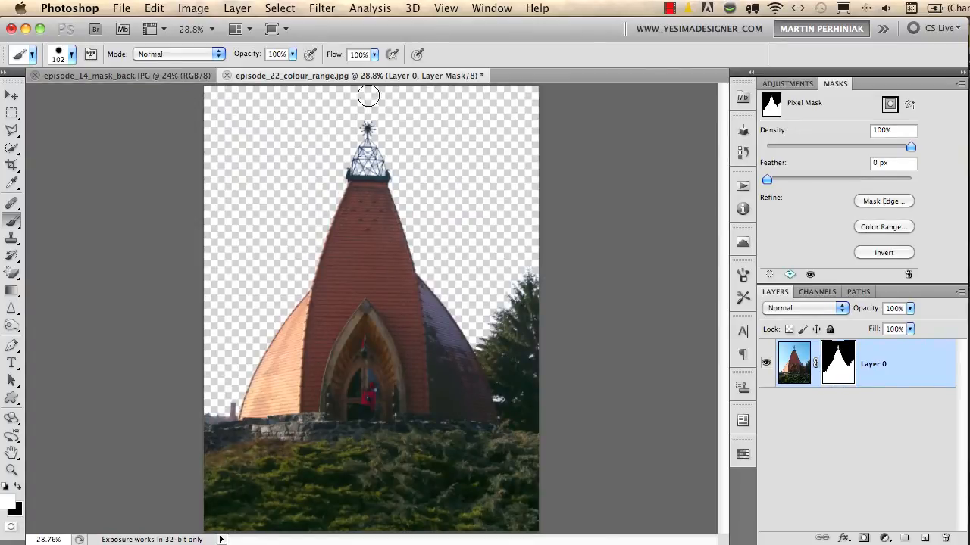
Begin placing the mountain photo into the church document as a new layer.
left_click(236, 29)
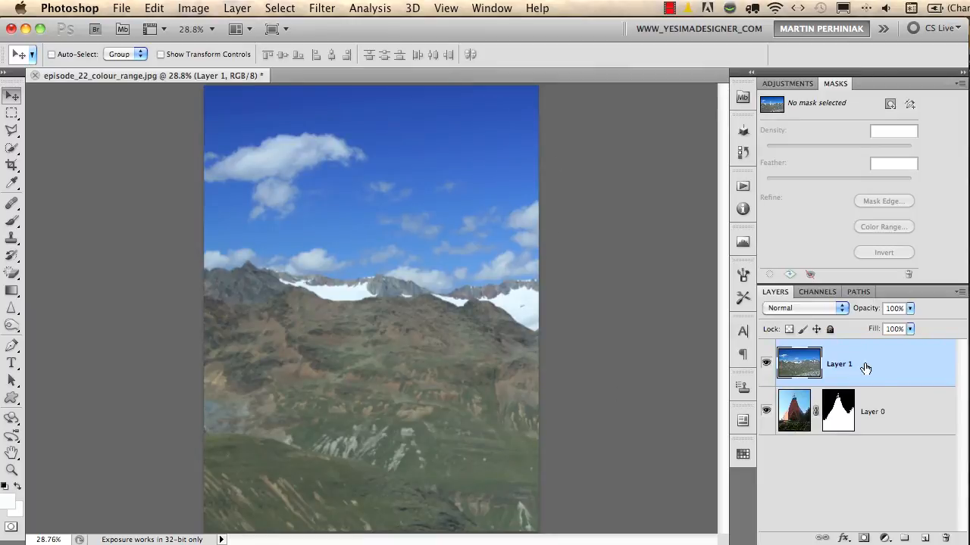
mouse_move(891, 358)
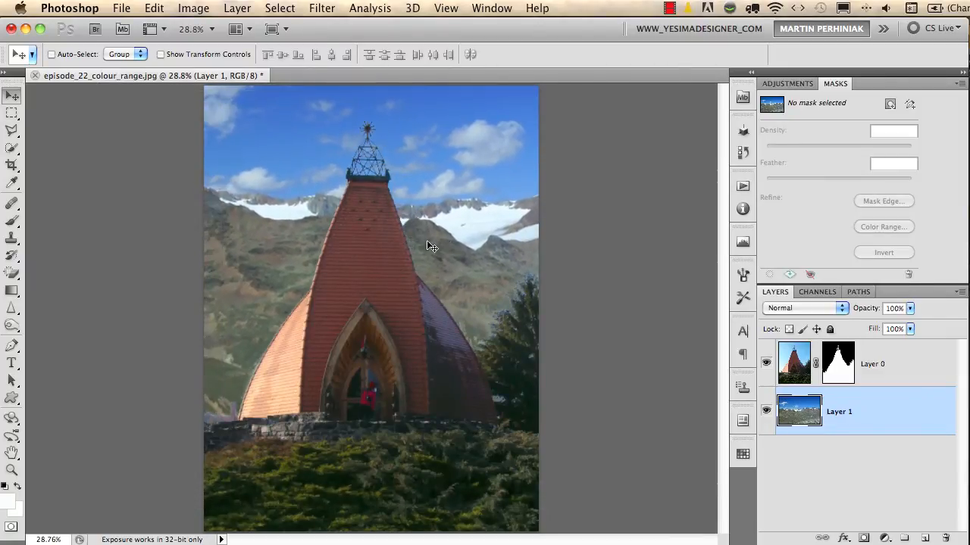
mouse_move(273, 462)
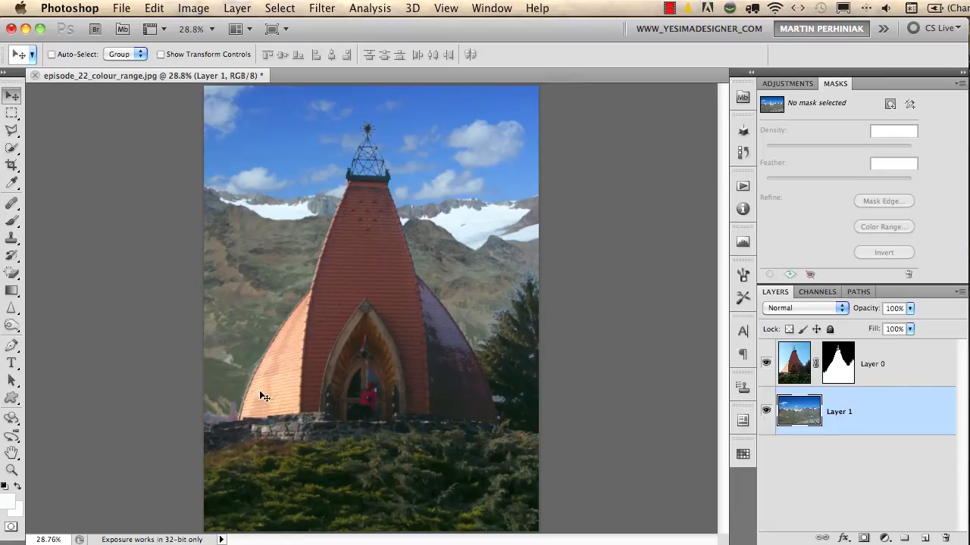
mouse_move(252, 409)
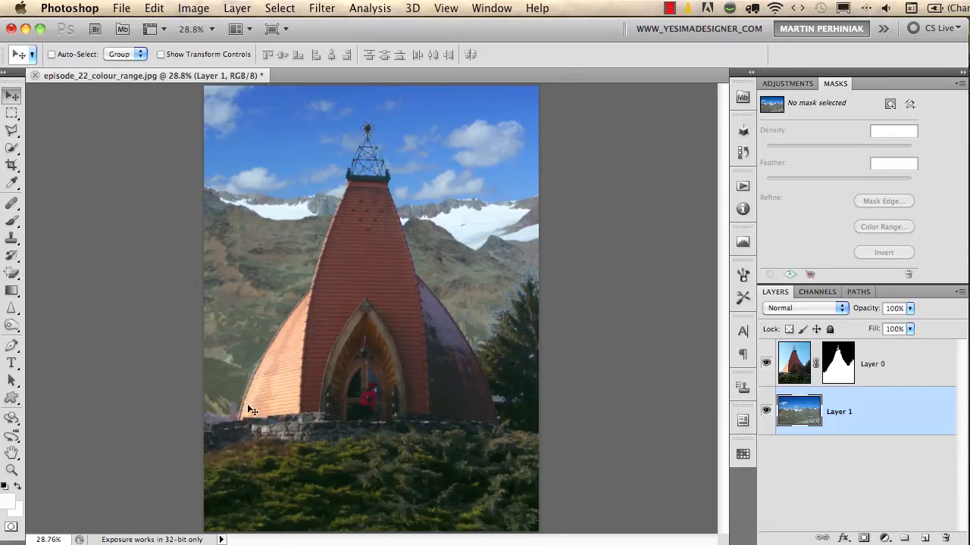
left_click(440, 221)
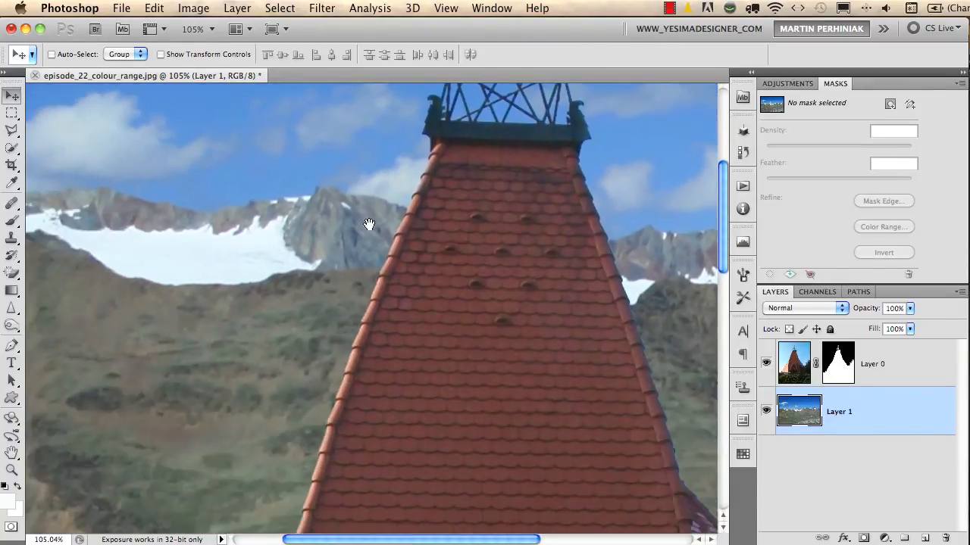
left_click_drag(369, 224, 384, 287)
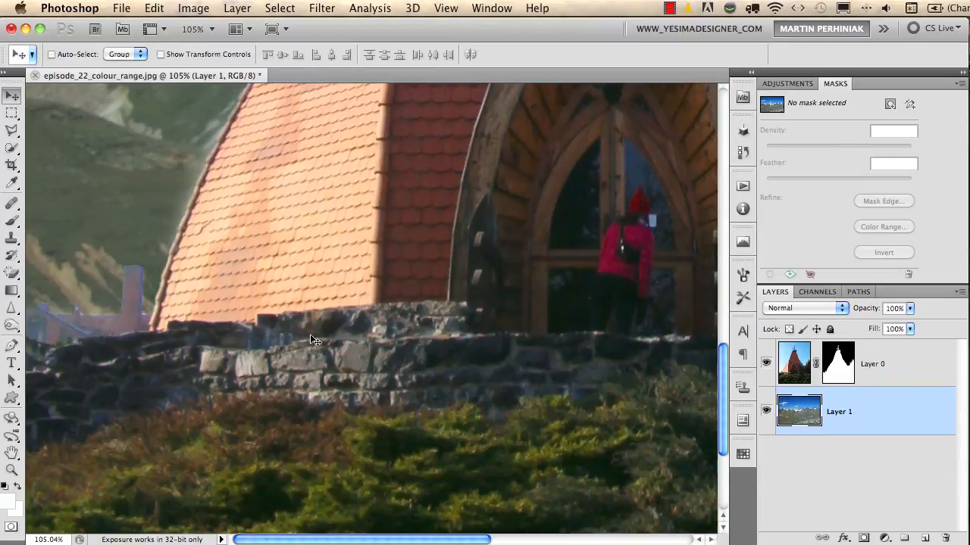
mouse_move(99, 366)
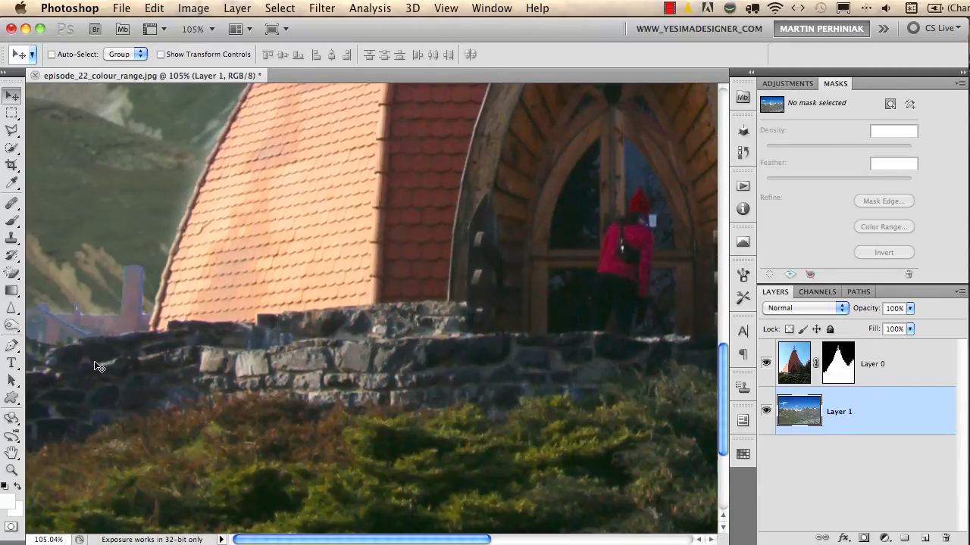
left_click(837, 363)
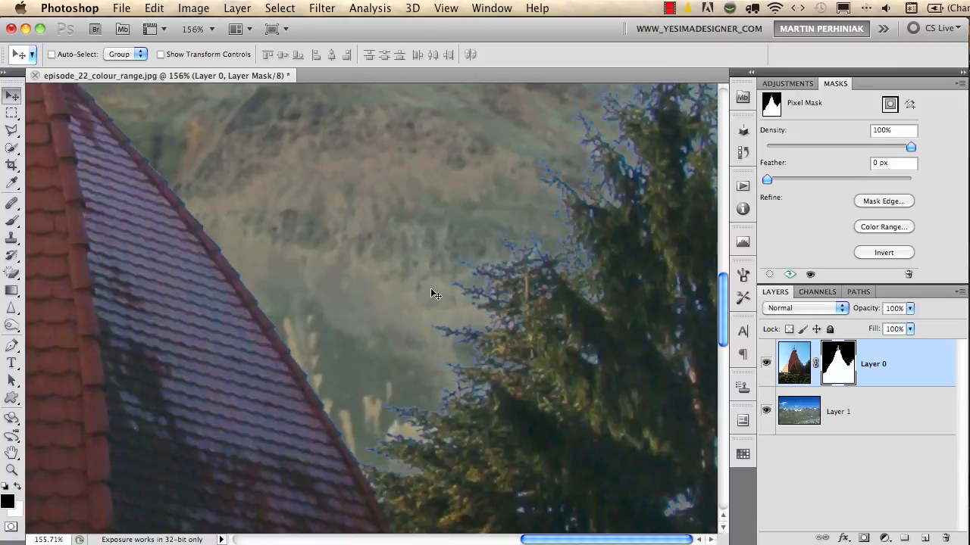
mouse_move(473, 275)
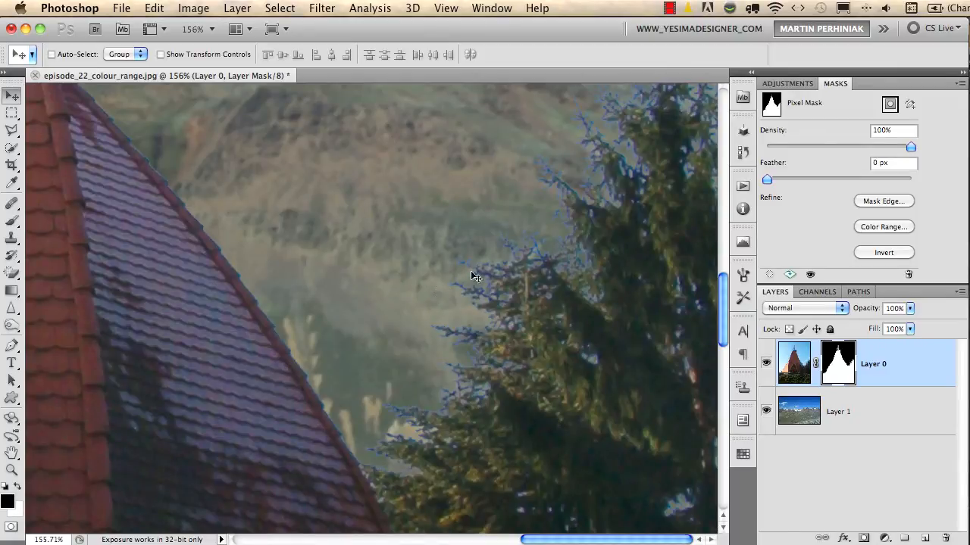
mouse_move(661, 321)
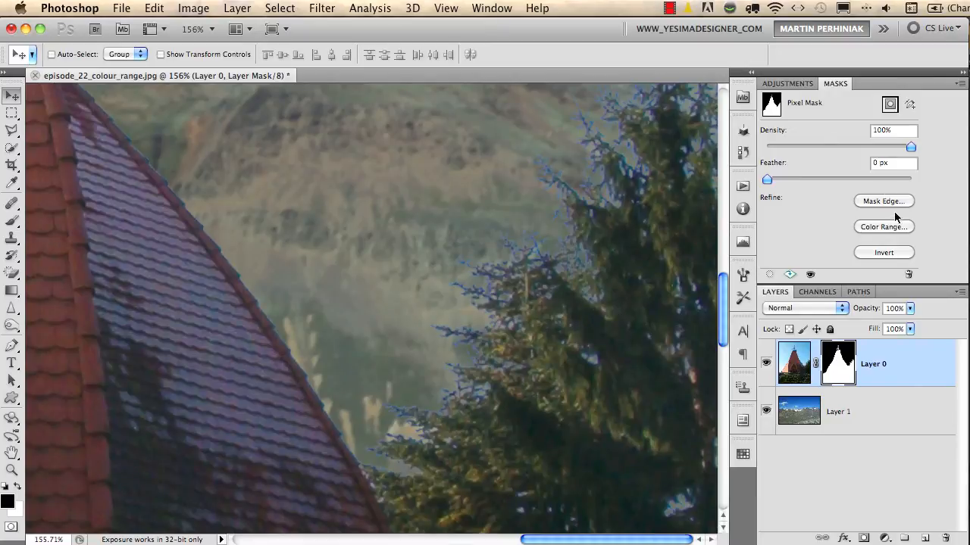
mouse_move(836, 365)
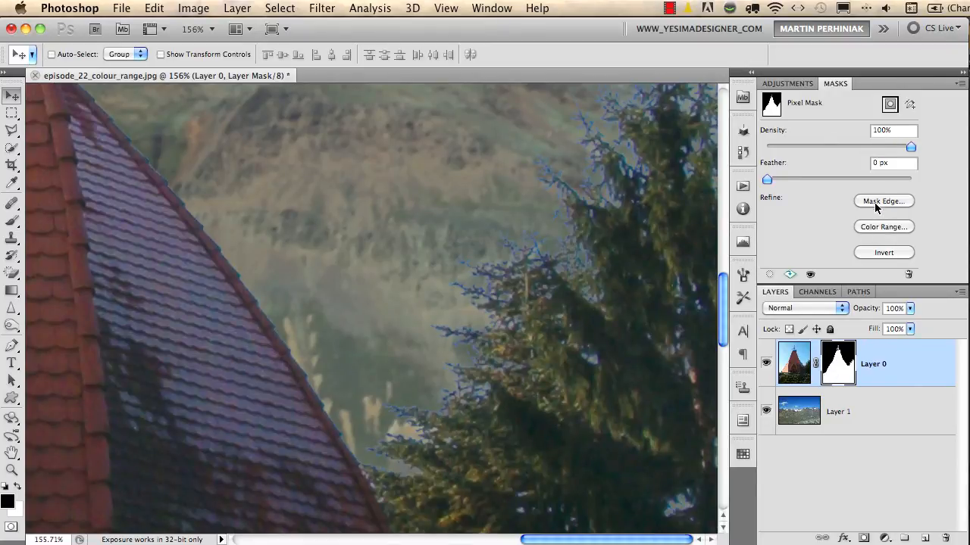
In Mask Edge, enable Decontaminate Colors at amount 86 and shift the edge inward to about -38.
left_click(883, 200)
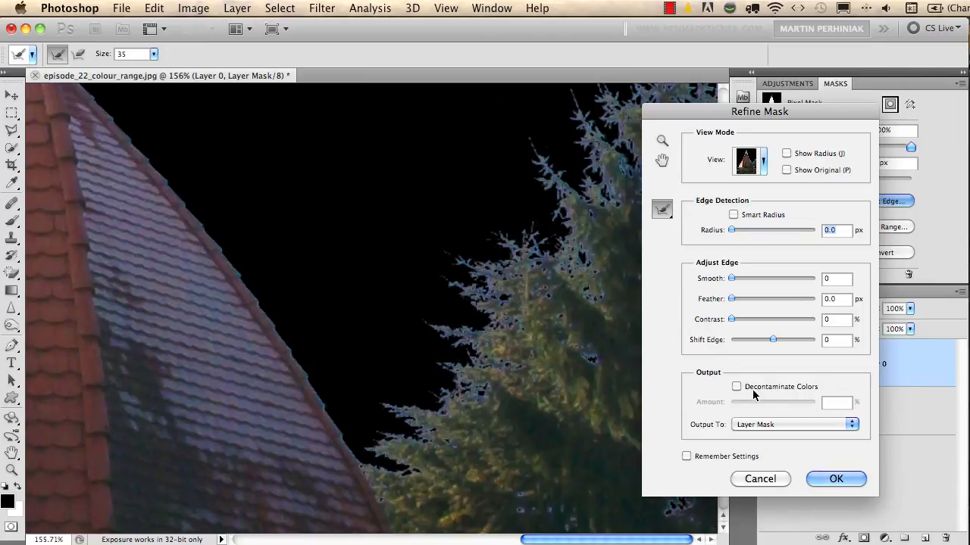
left_click(736, 386)
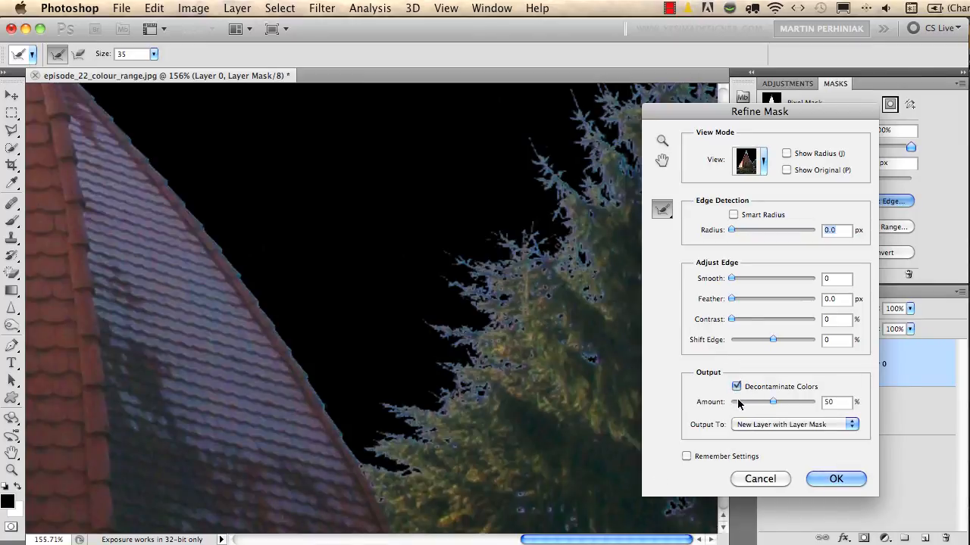
left_click_drag(773, 401, 791, 402)
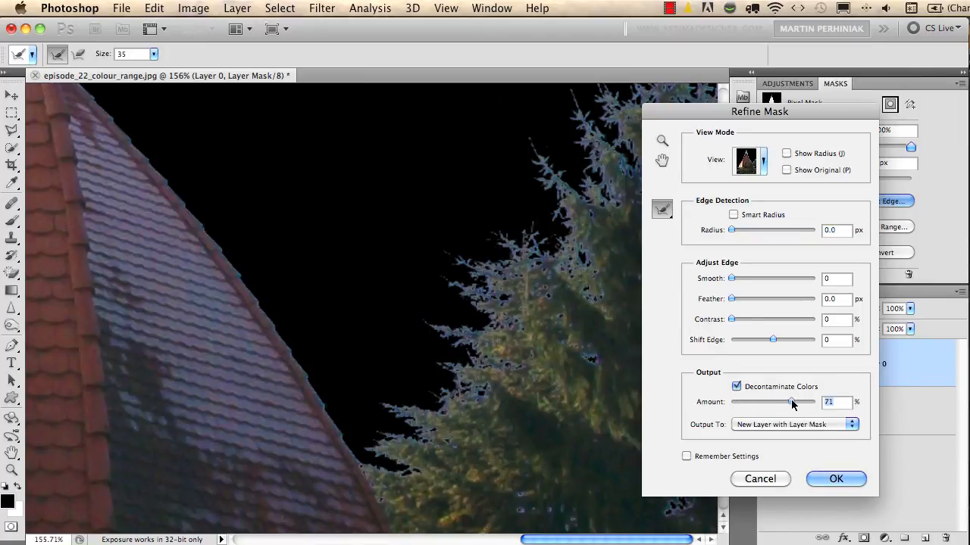
left_click_drag(791, 403, 800, 403)
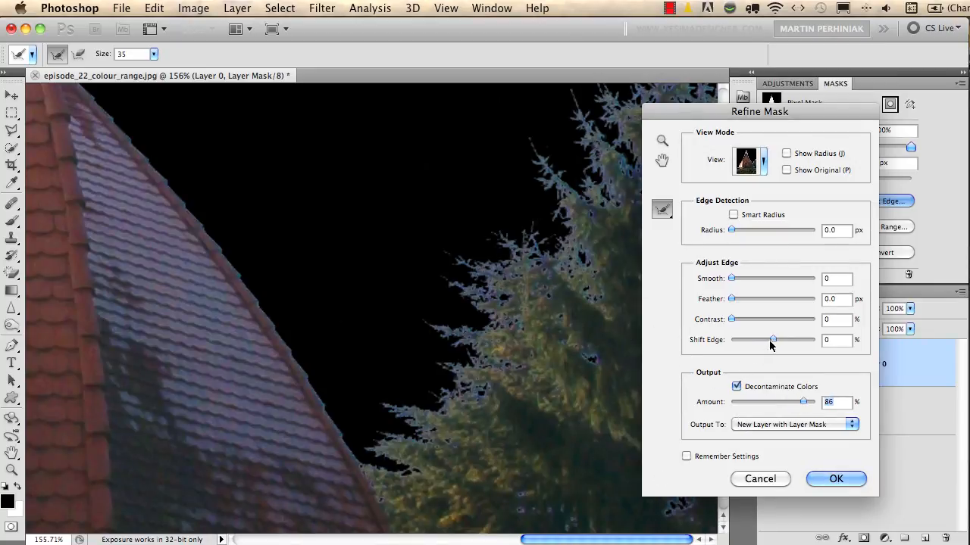
left_click_drag(772, 340, 764, 339)
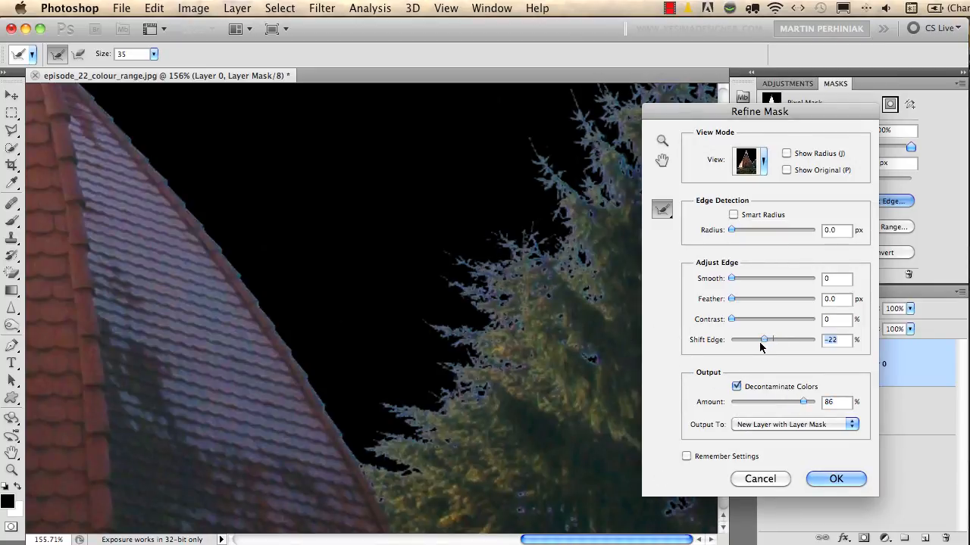
left_click_drag(763, 339, 755, 339)
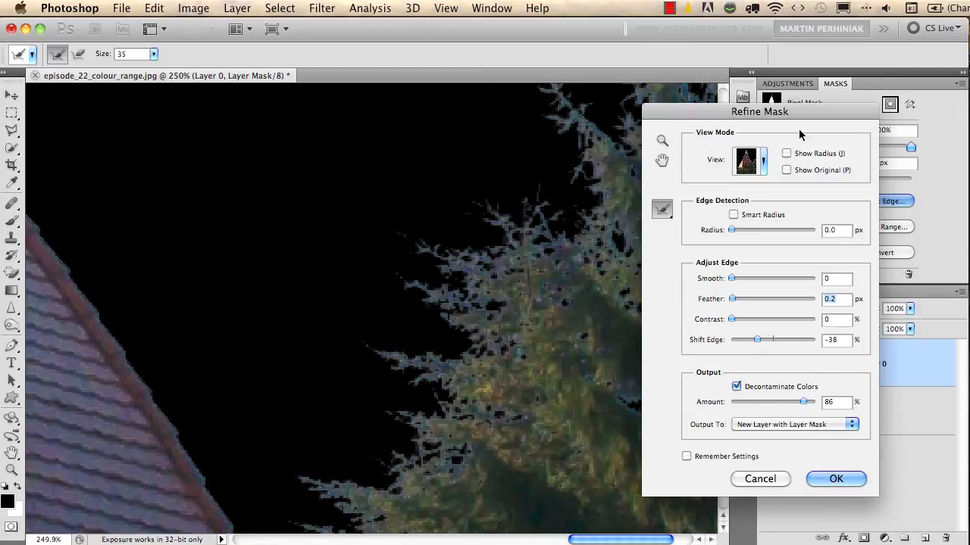
Compare the refined edge against the original, then apply the refinement as a new masked layer.
left_click(786, 170)
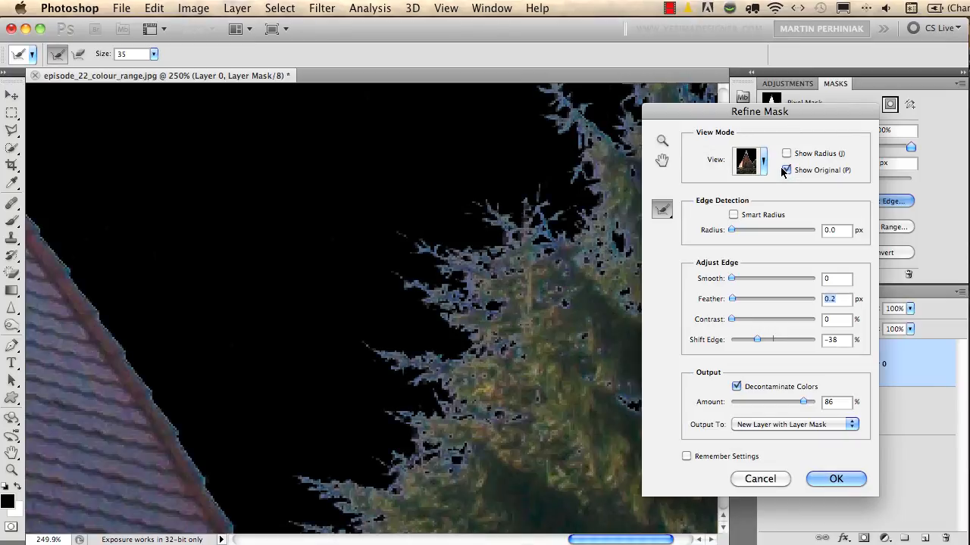
left_click(786, 170)
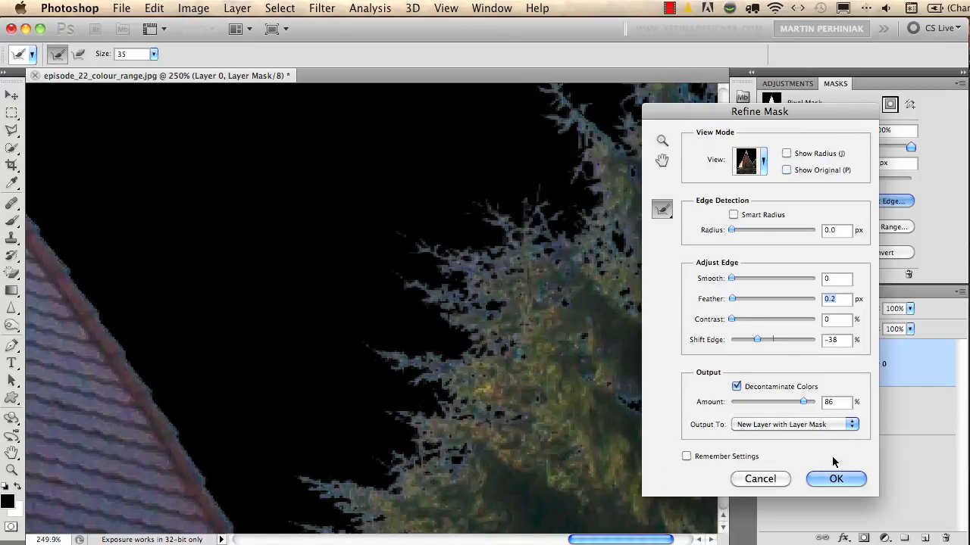
left_click(836, 479)
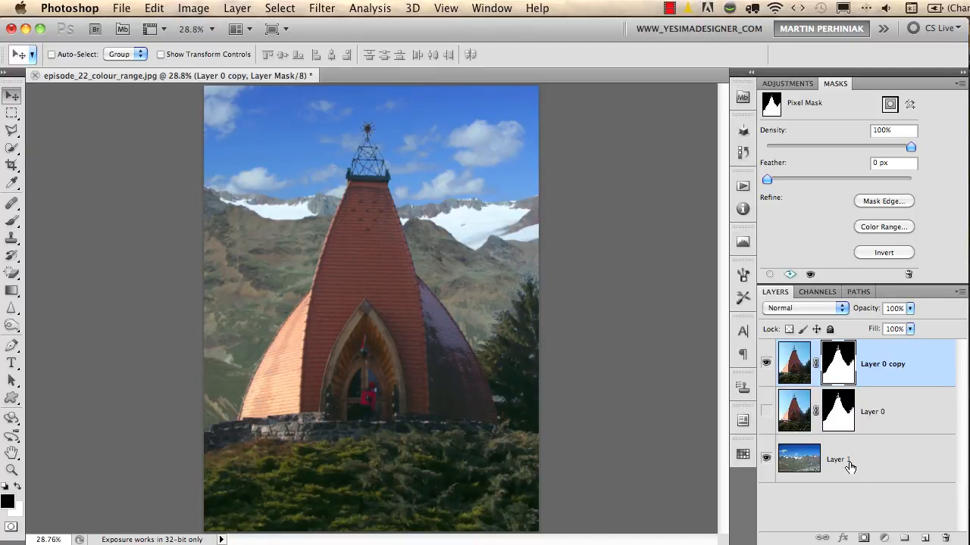
Make the mountain background layer the active layer.
left_click(839, 459)
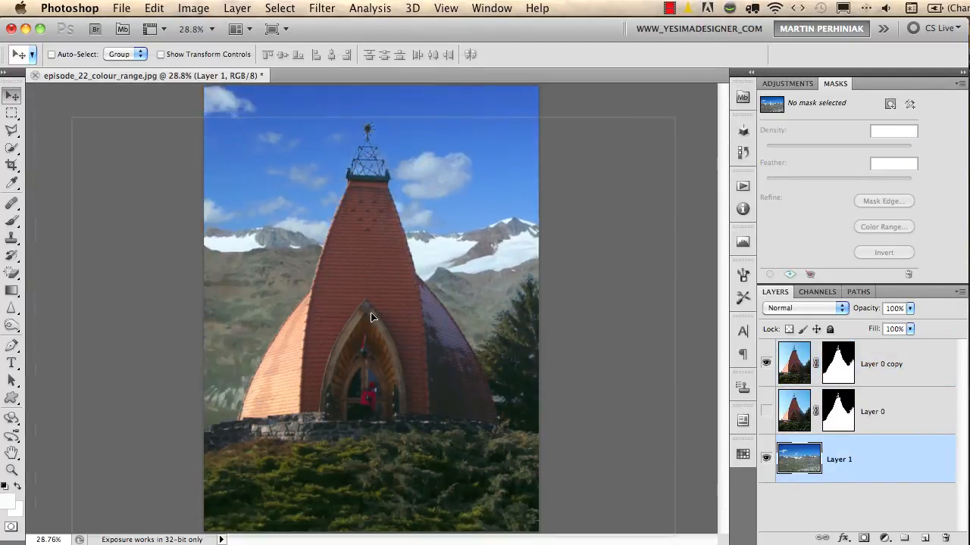